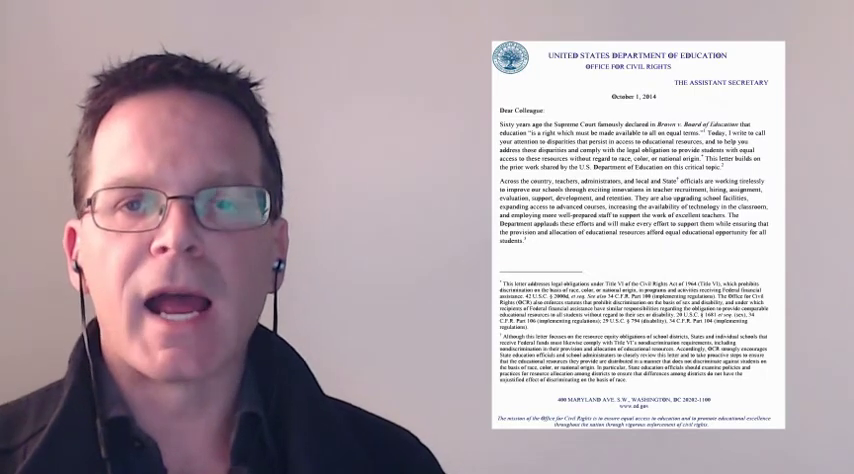
{"action": "scroll", "scroll_direction": "down", "scroll_amount": 3}
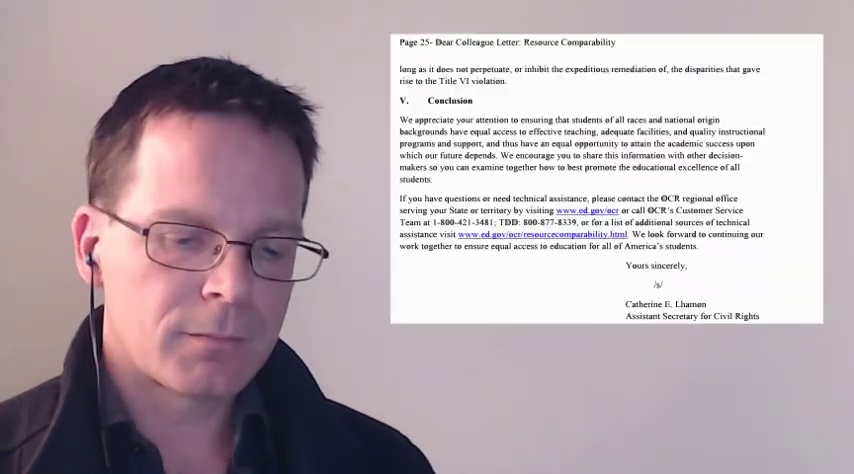